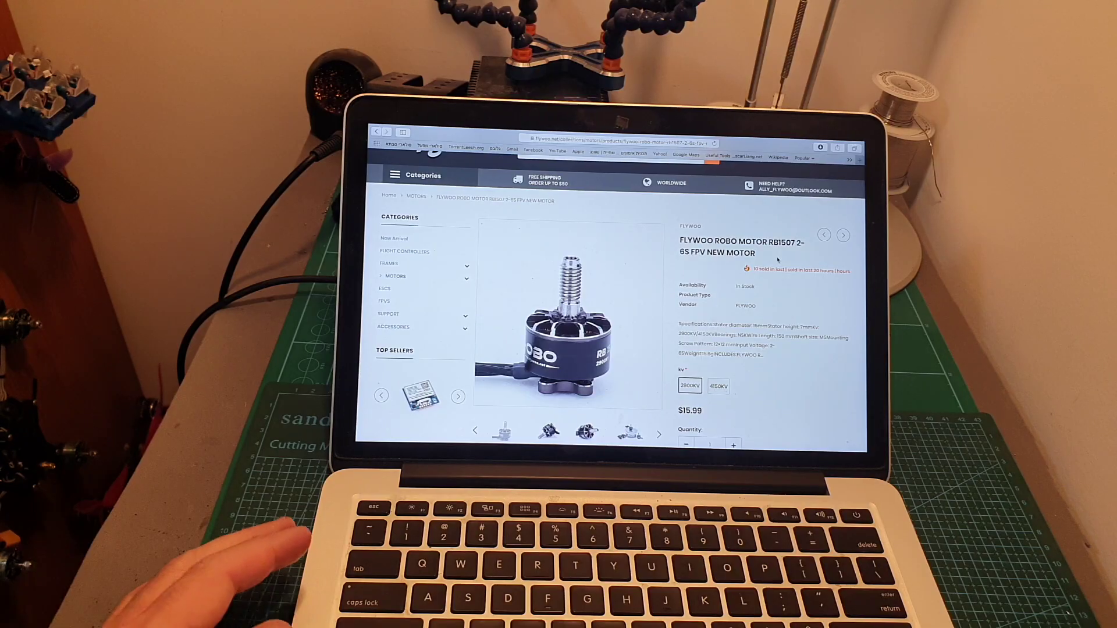
# - Highlight 'RB1507' in the product title and select the 4150KV motor option
pyautogui.doubleClick(783, 241)
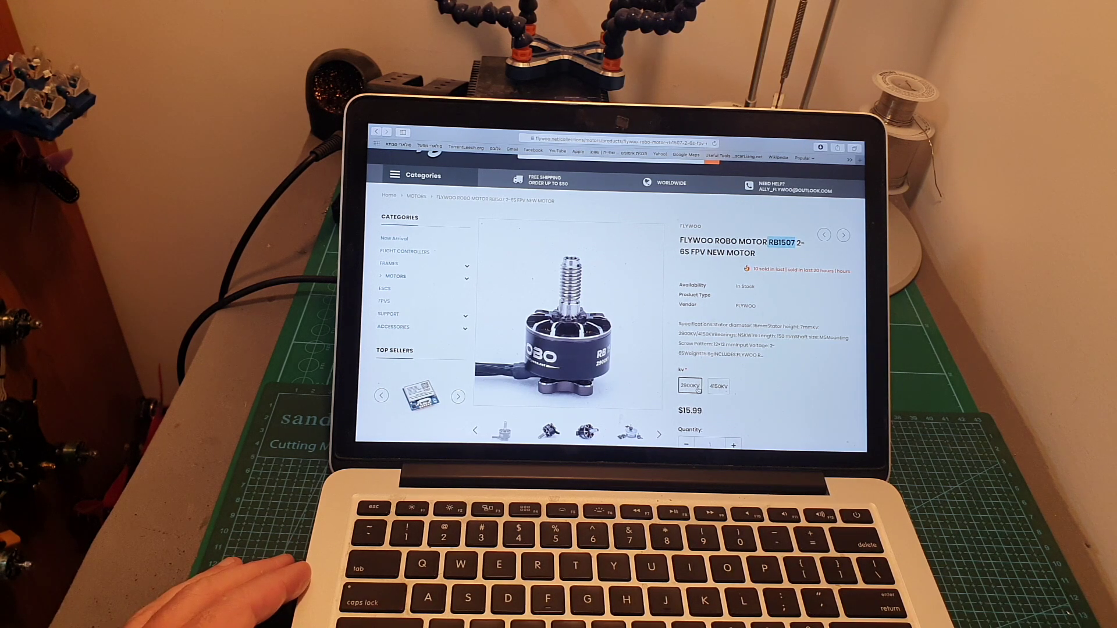
pyautogui.click(718, 386)
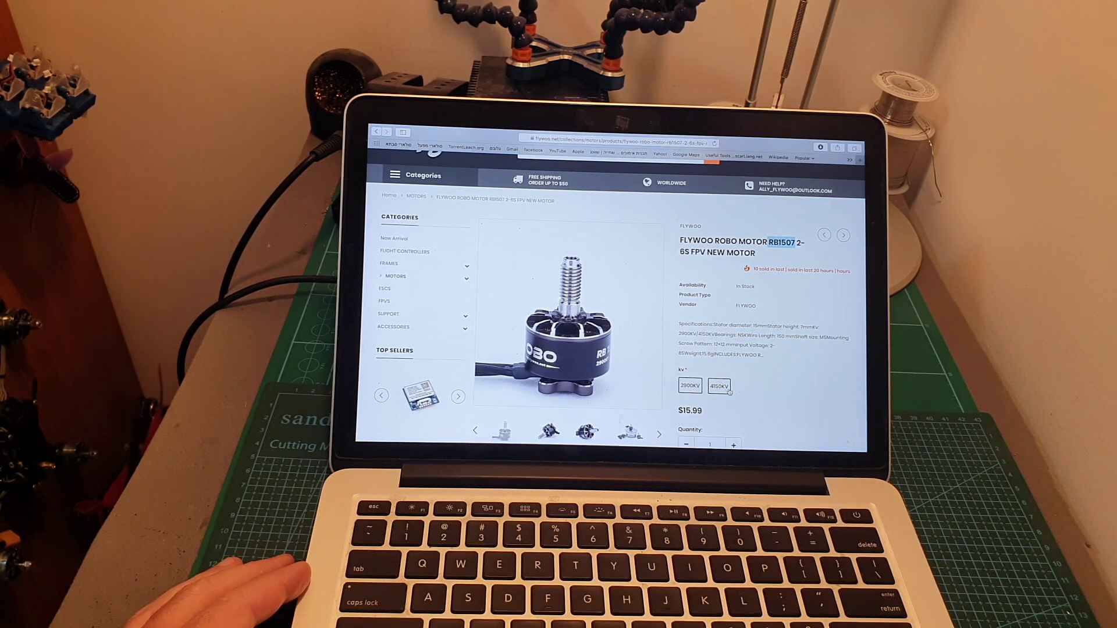